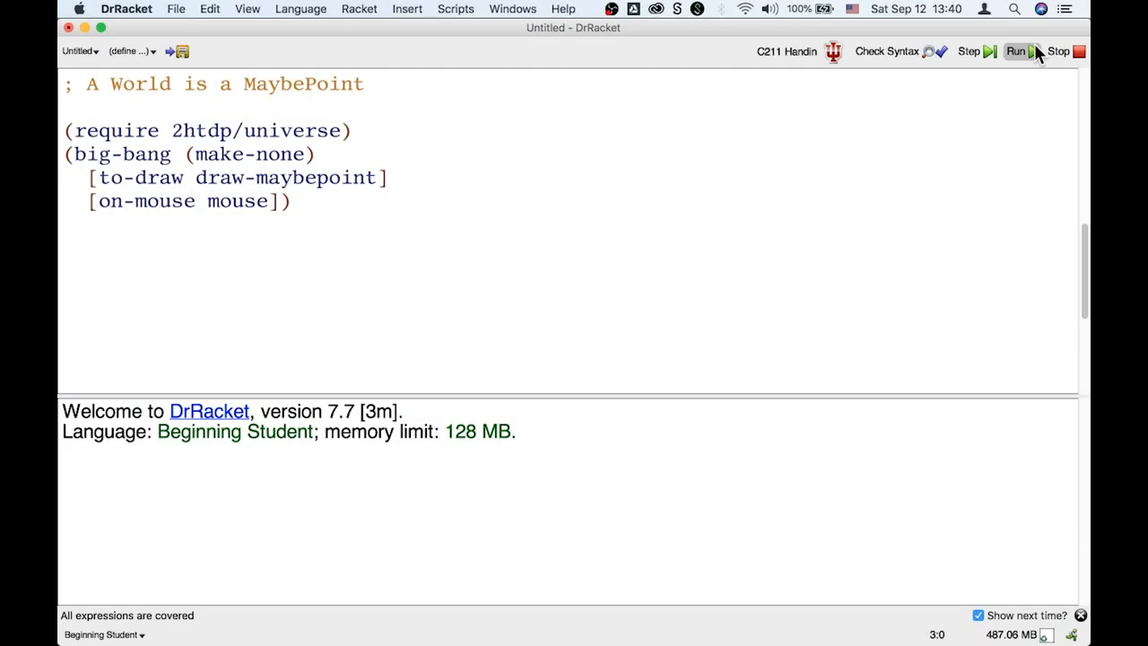
Run the MaybePoint big-bang program and click inside its World window to fill it red
left_click(1015, 50)
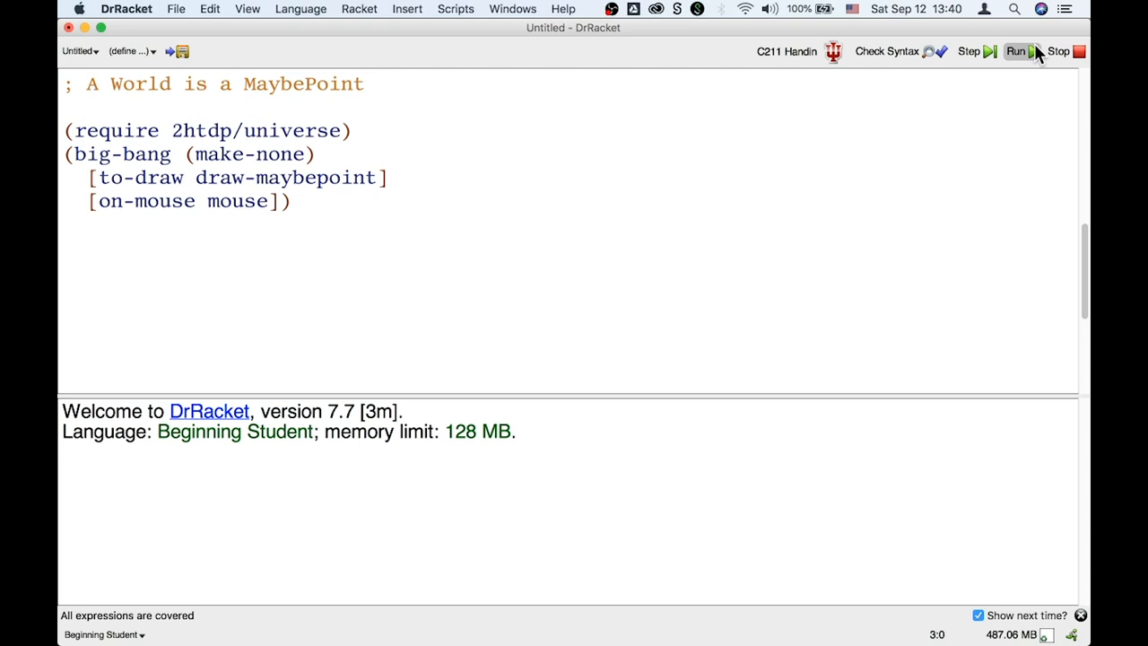
left_click(1015, 50)
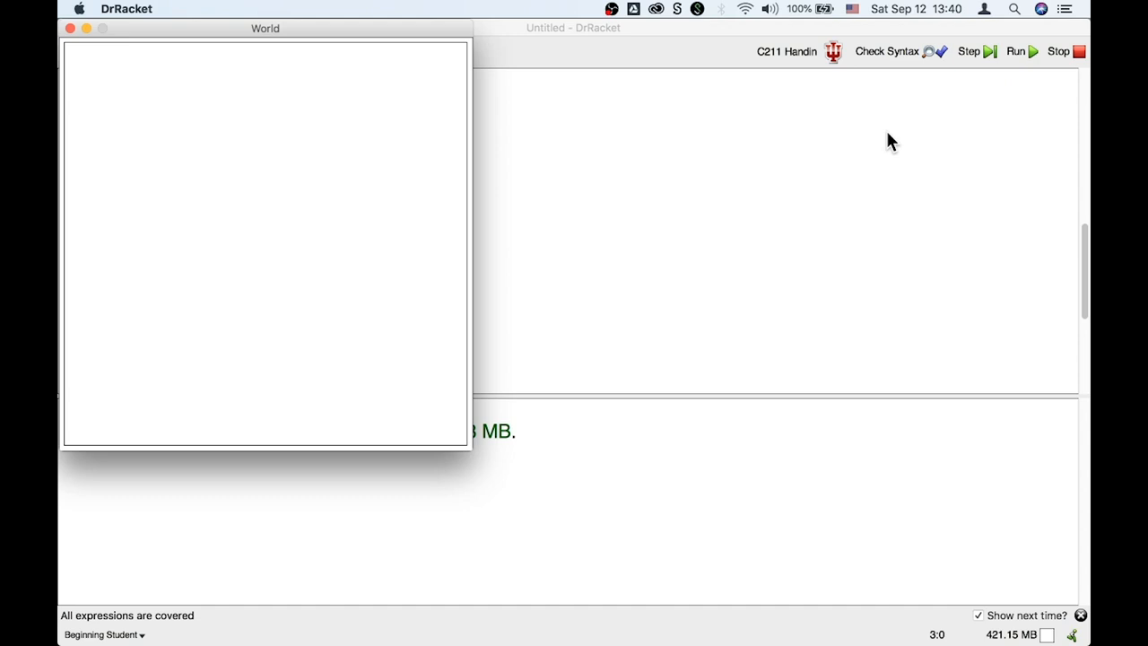
mouse_move(513, 309)
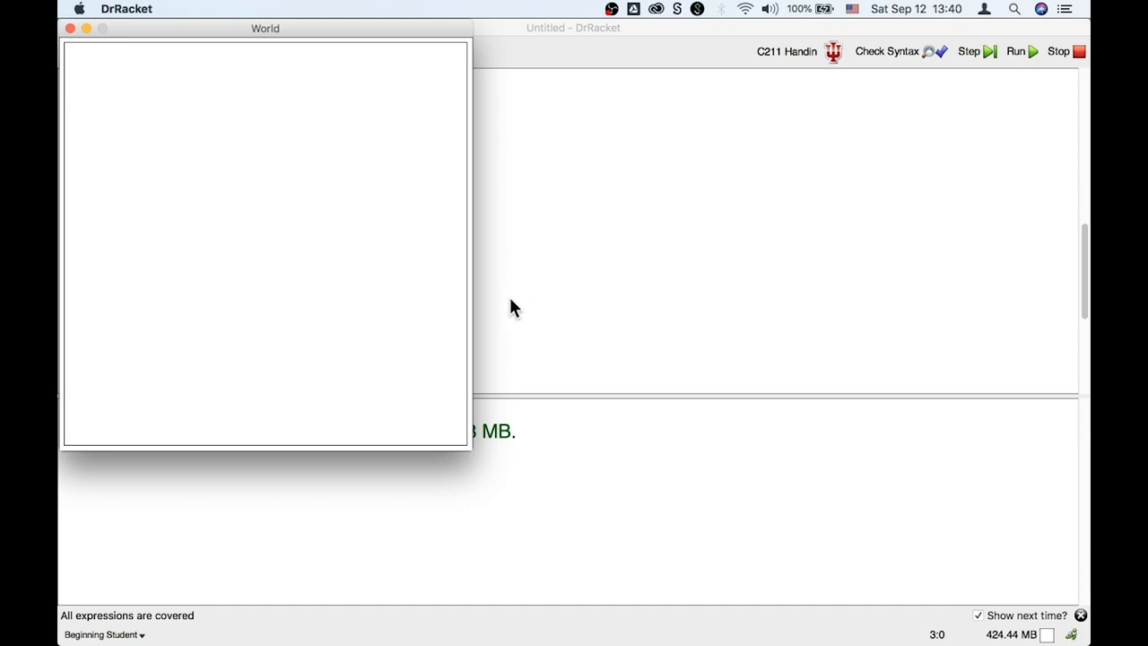
left_click(373, 280)
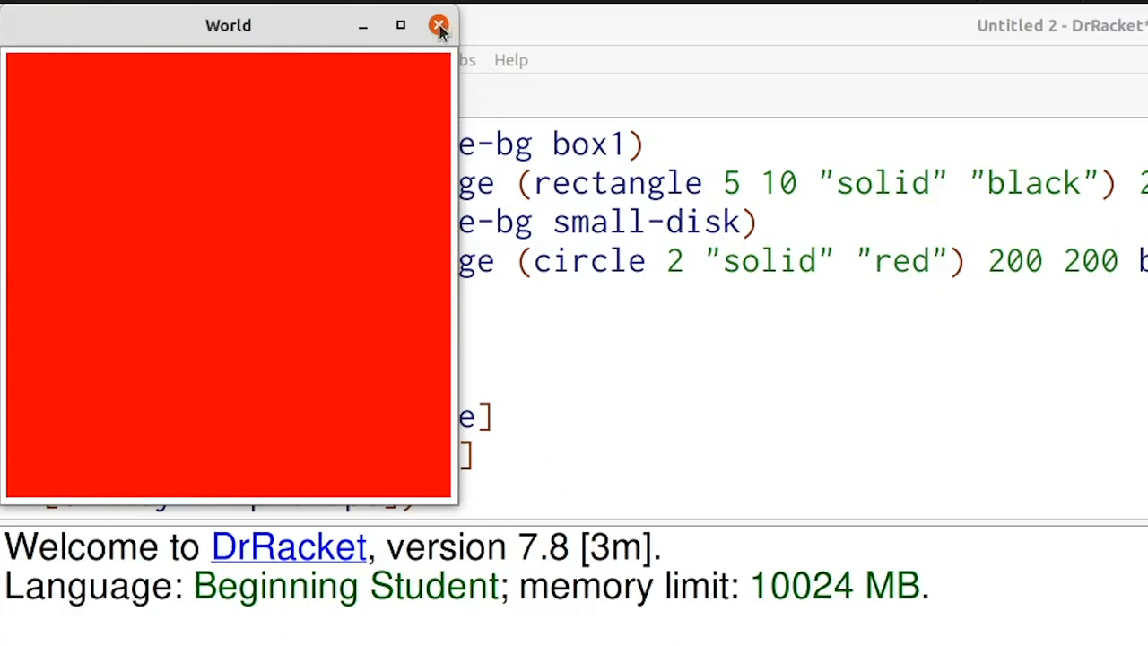
Close the red World window, returning to the empty Untitled 2 editor
left_click(438, 25)
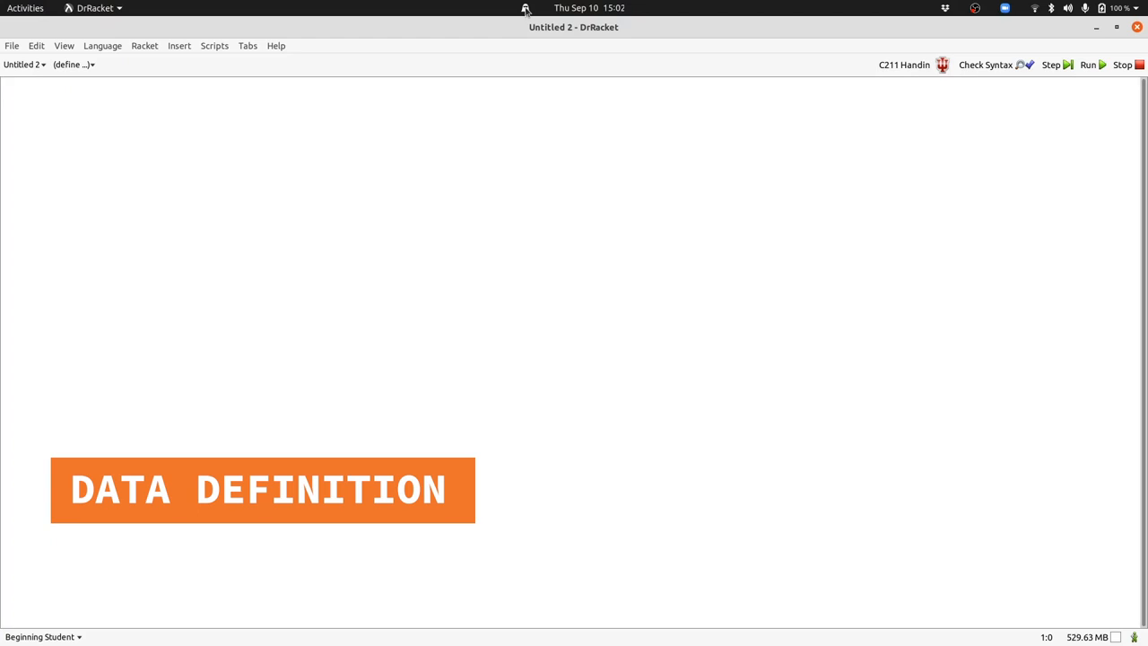
Write the comment ';; A Shape is one of' with make-disk (Number String) and make-box (Number Number) variants
type(";; A Shape is one of")
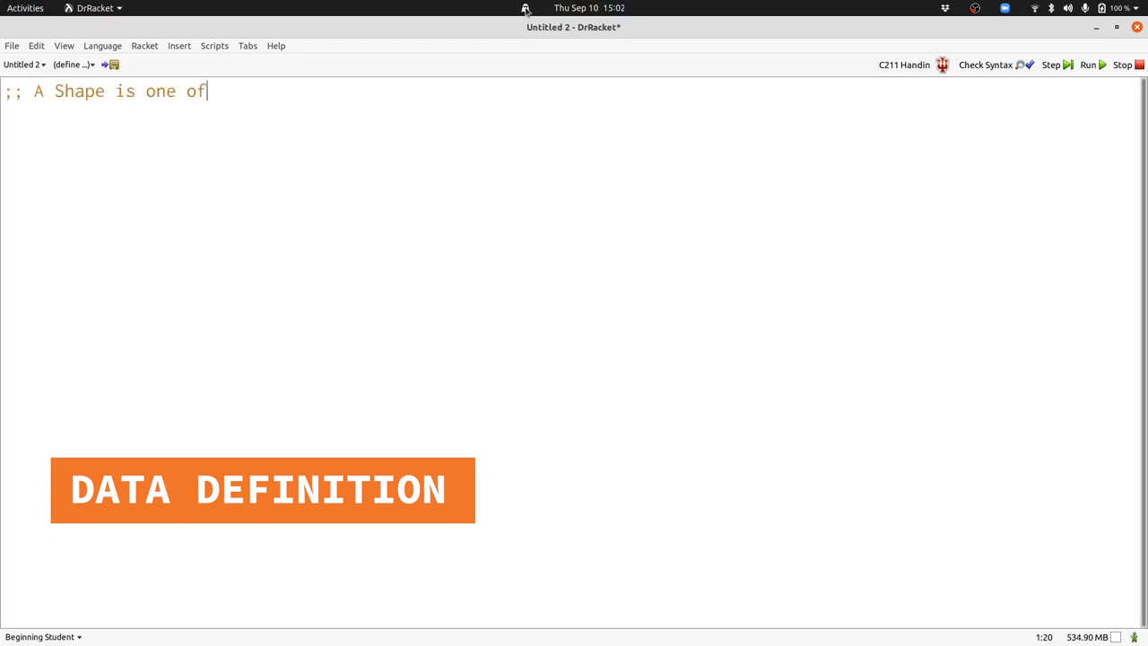
double_click(159, 89)
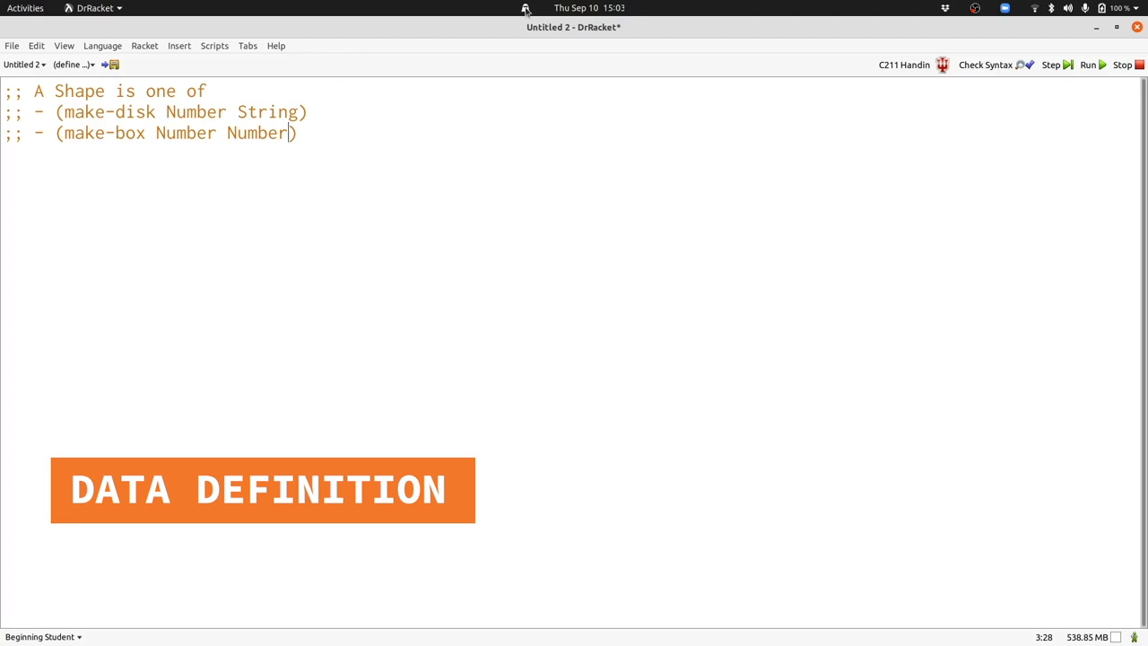
double_click(175, 90)
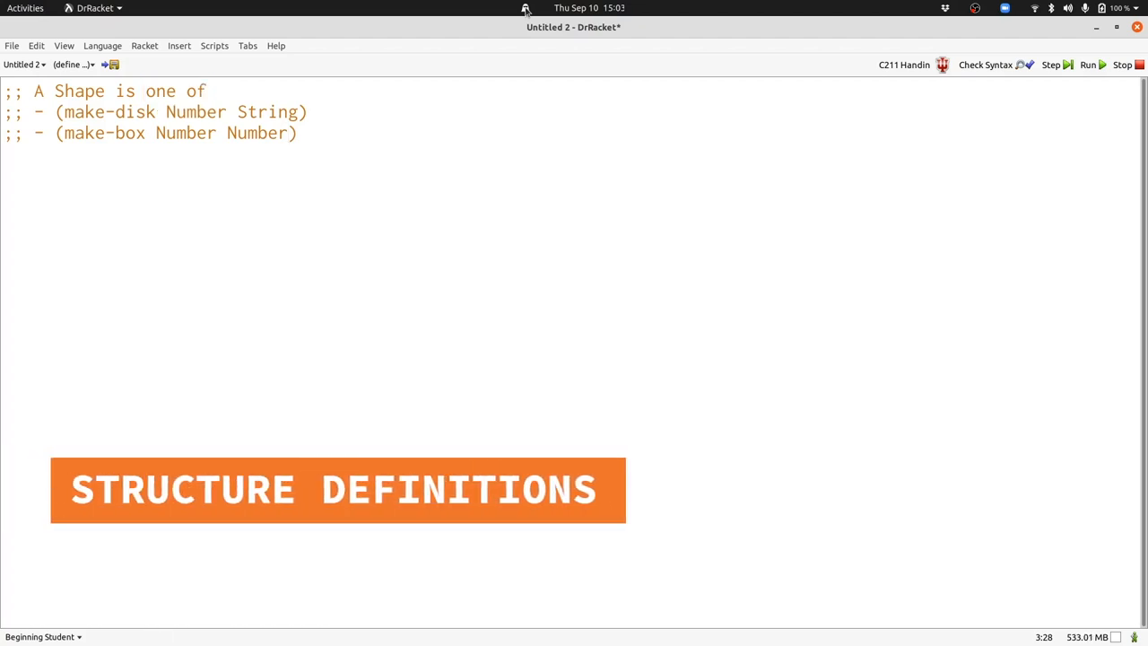
Define structs disk (width color) and box (width height)
type("(define-struct disk (width color))")
type("(define-struct box (width height")
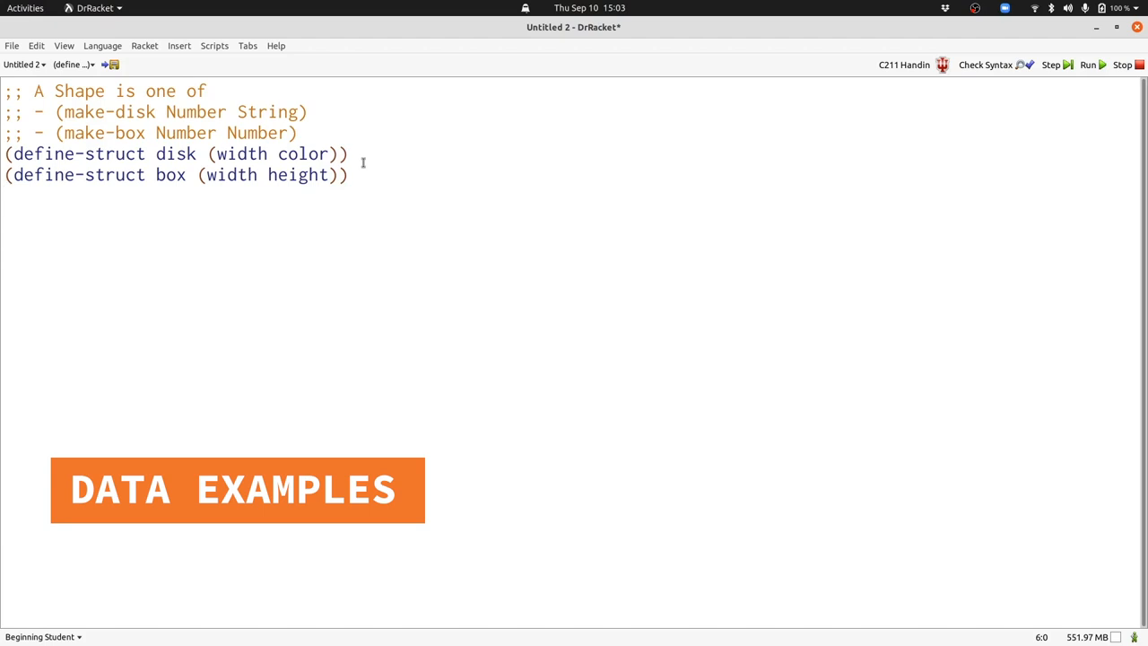
Define small-disk as (make-disk 2 "red"), large-disk as (make-disk 20 "white") and box1 as (make-box 5 10)
type("(define small-disk (make-disk 2 \"red\"))")
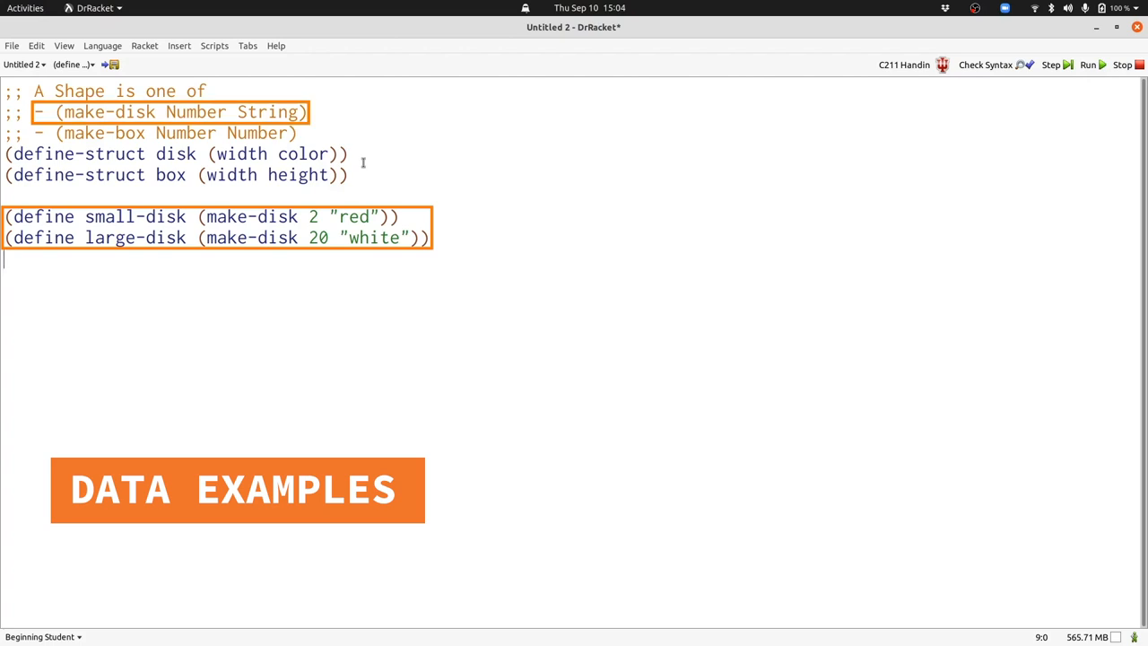
type("(define box1 (make-box 5 10))")
type("(define (process-shape s")
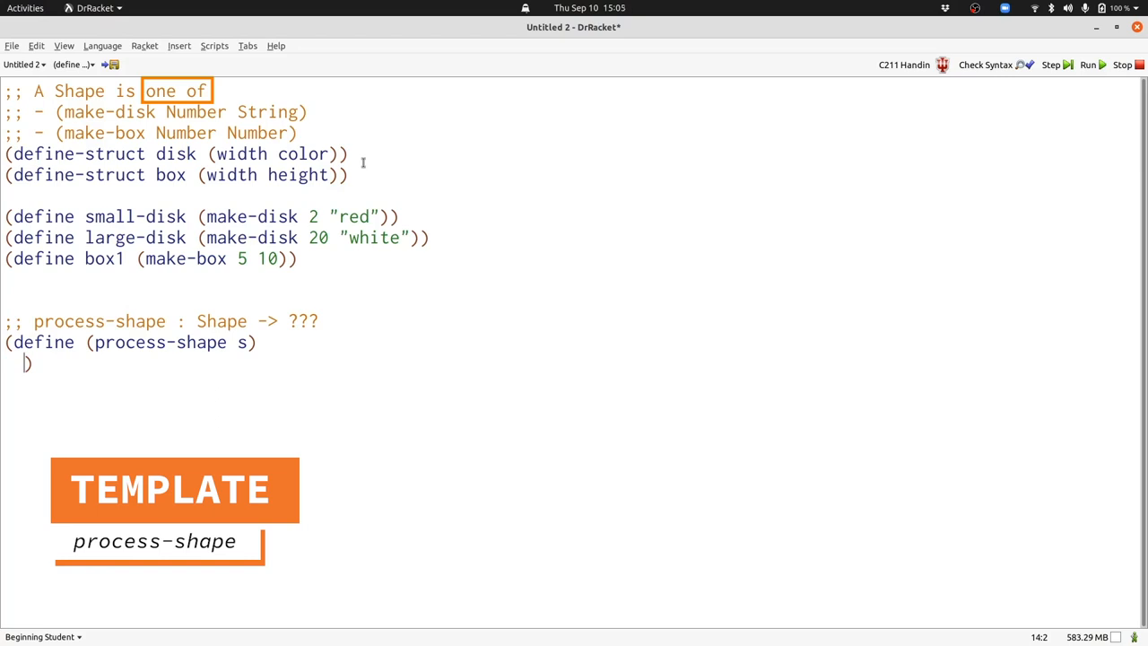
Write process-shape's cond body with clauses testing (disk? s) and (box? s), answers left as ... placeholders
type("(cond [... ...]")
type("[... ...]))")
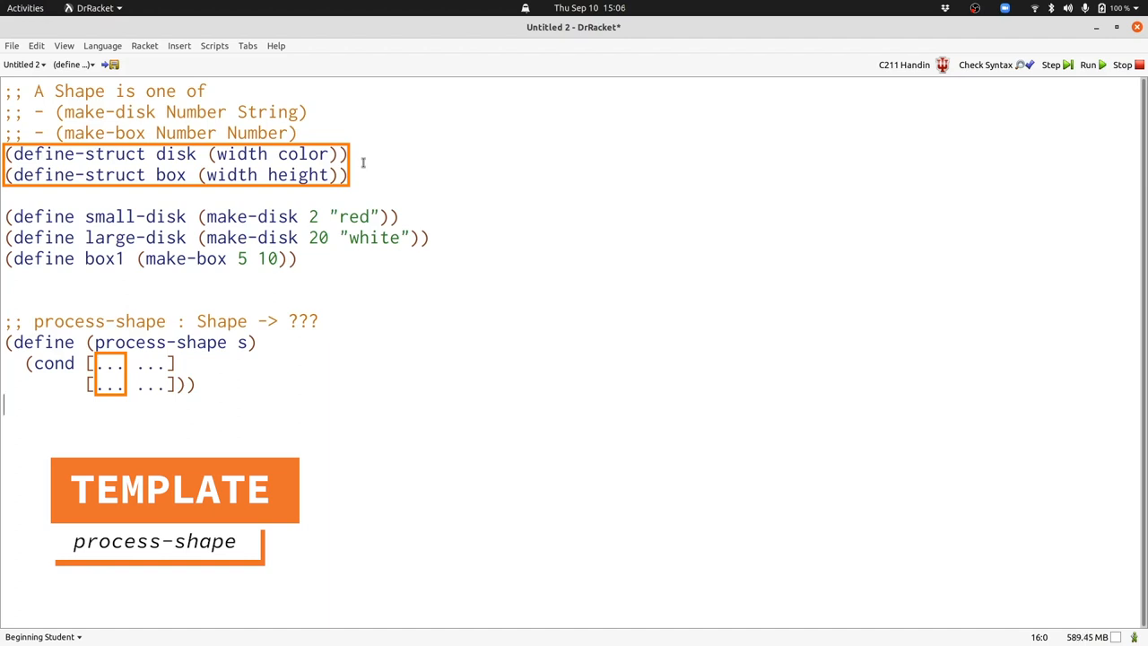
type("(disk? s)")
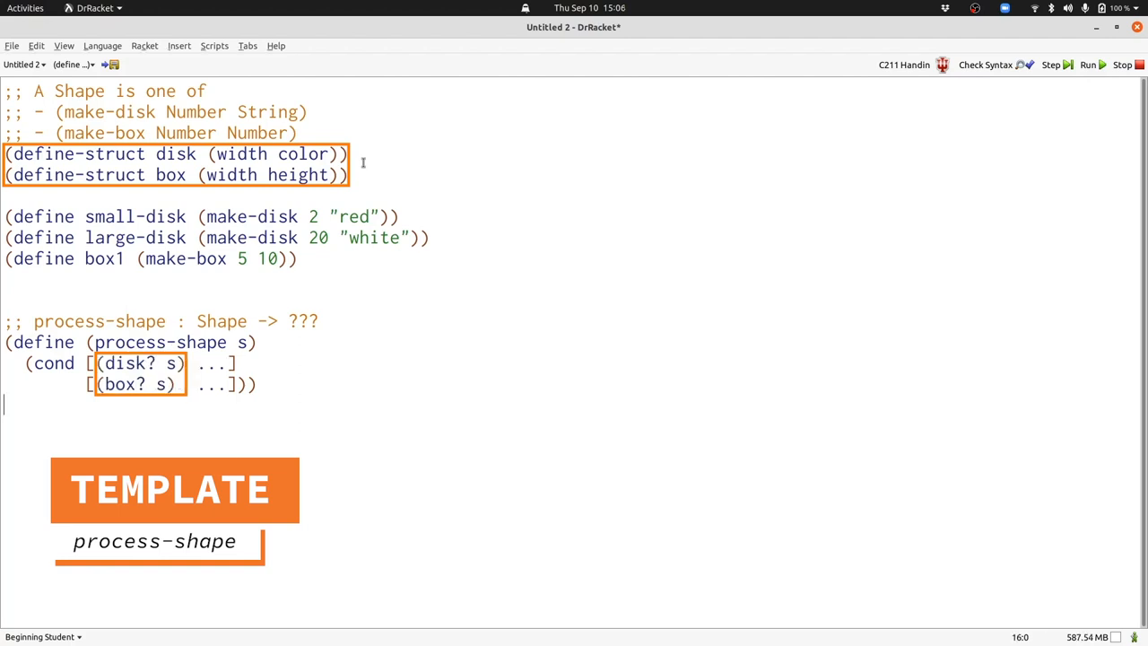